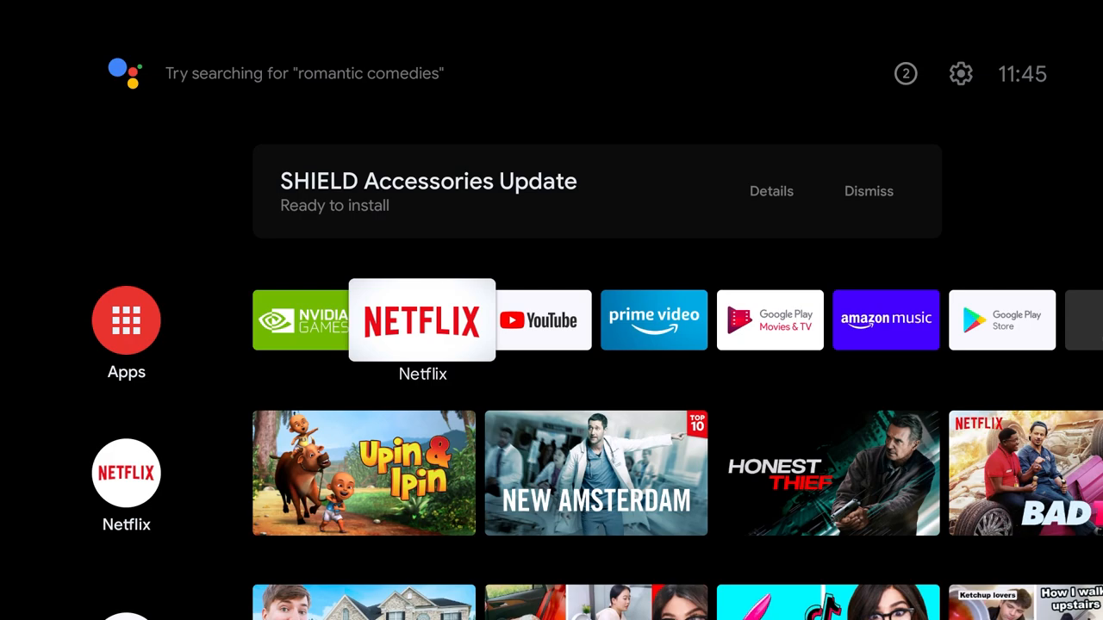
# - Search Google Play for 'vlc' and select the VLC for Android listing
pyautogui.hscroll(3)
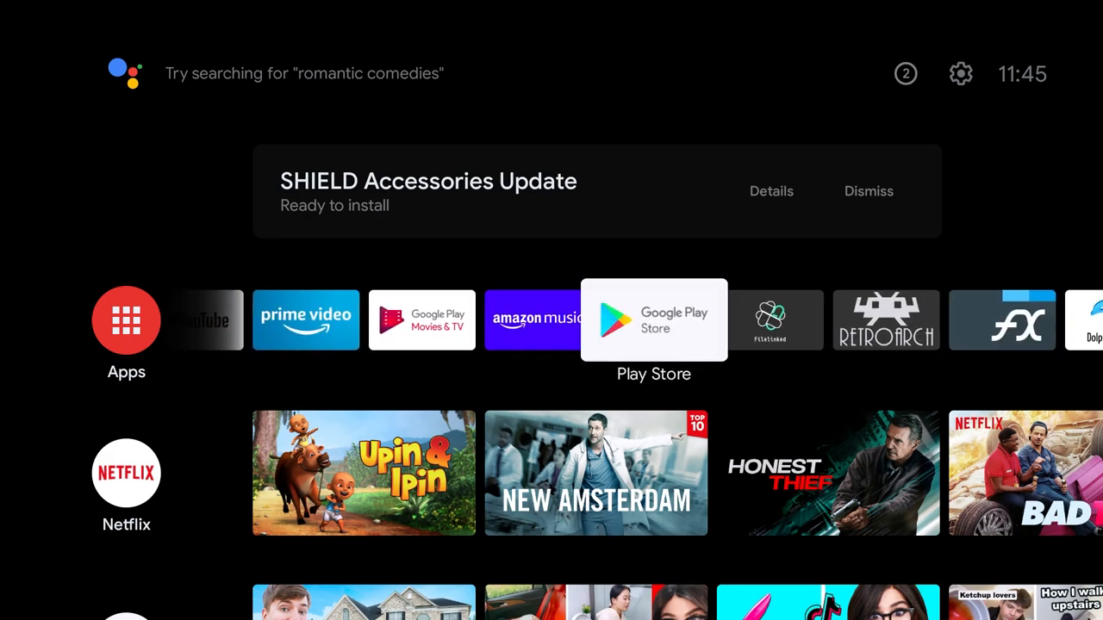
pyautogui.click(653, 318)
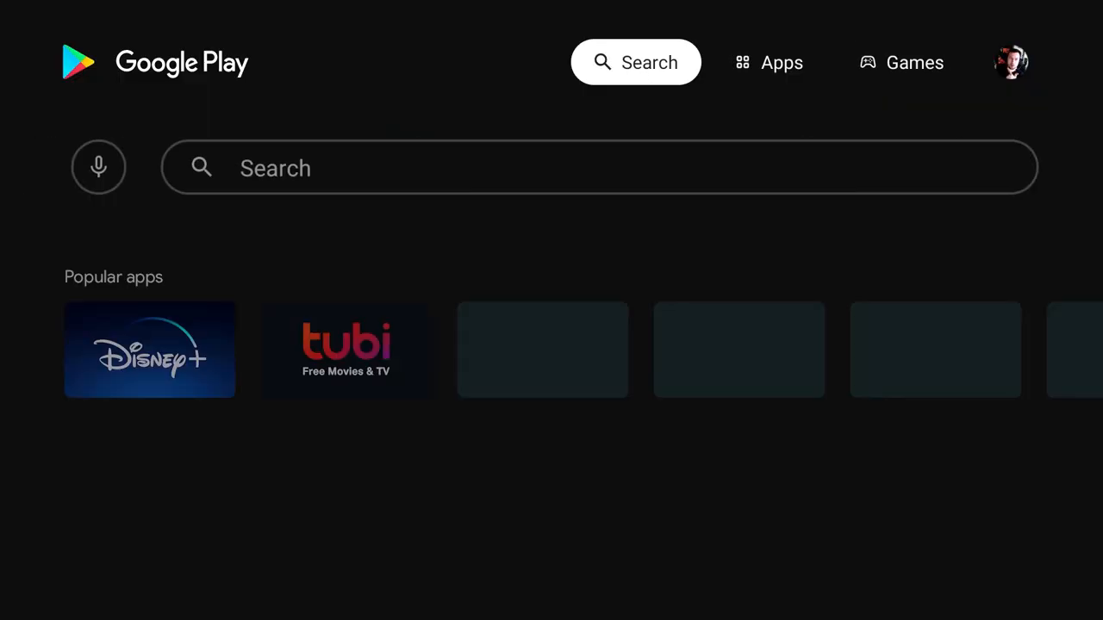
pyautogui.click(598, 167)
pyautogui.write('vlc')
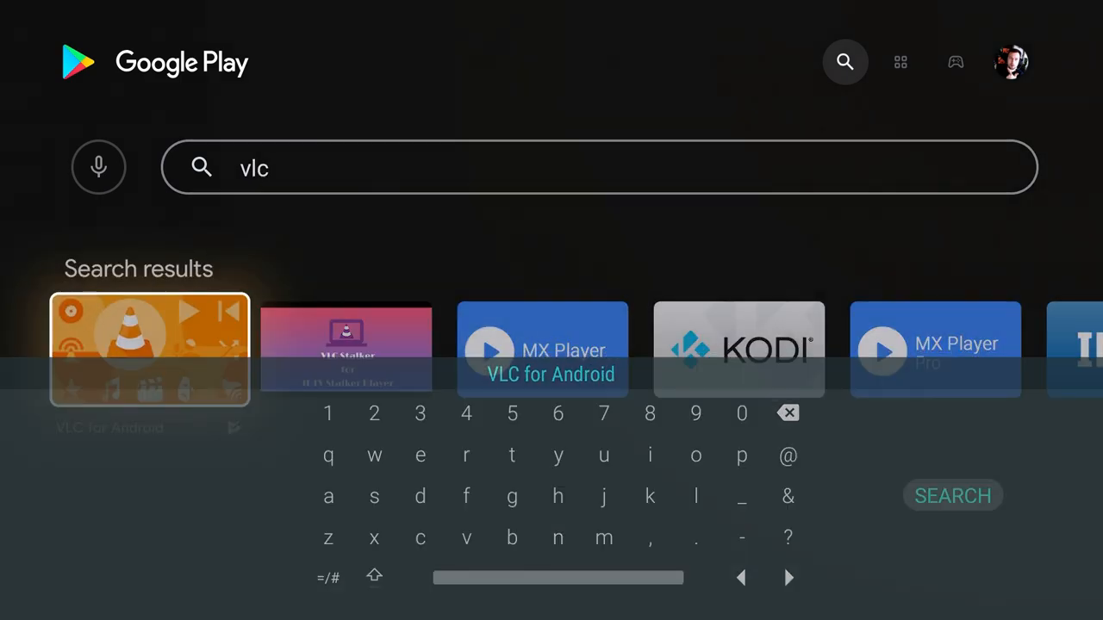
pyautogui.click(148, 348)
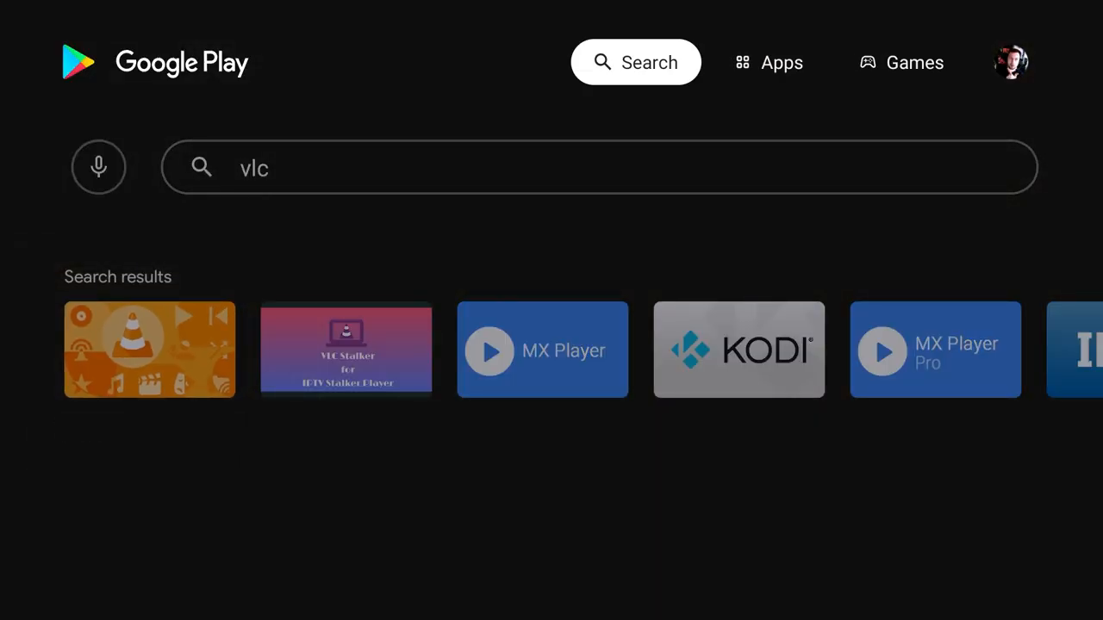
pyautogui.click(767, 62)
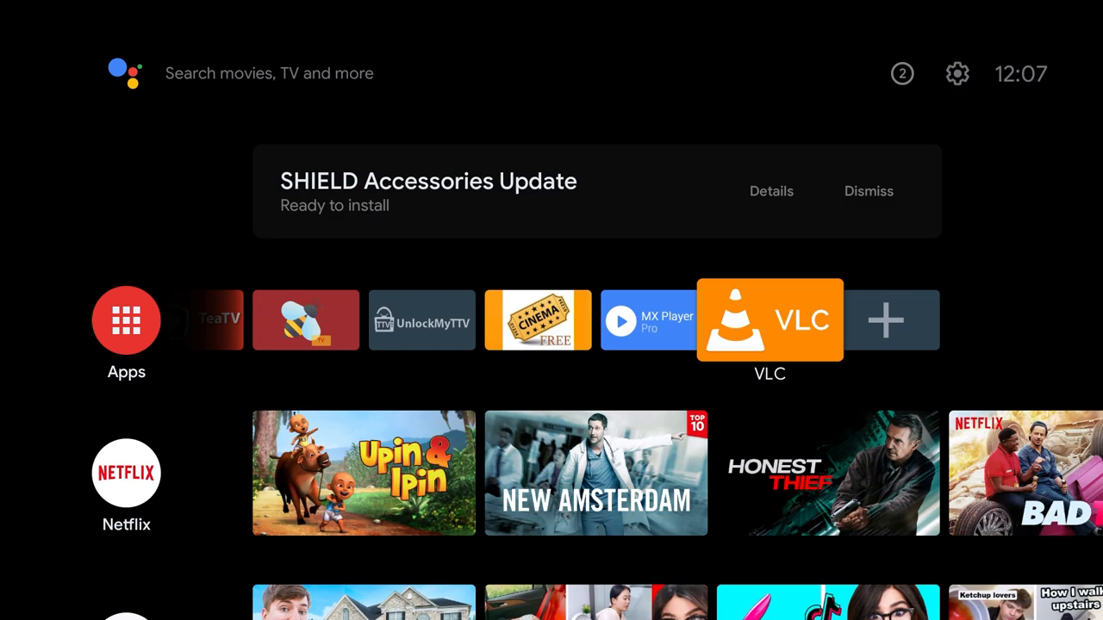
# - Launch VLC from the home screen apps row so its media library shows
pyautogui.click(769, 319)
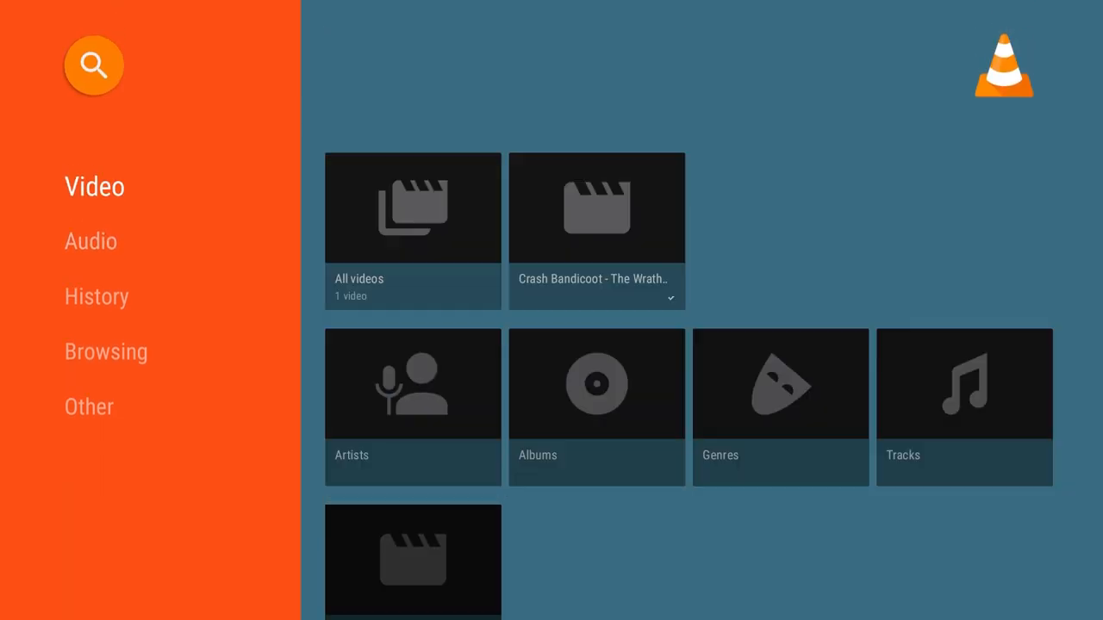
# - Browse the video, audio, history and browsing rows down to Other and select the Settings tile
pyautogui.click(90, 241)
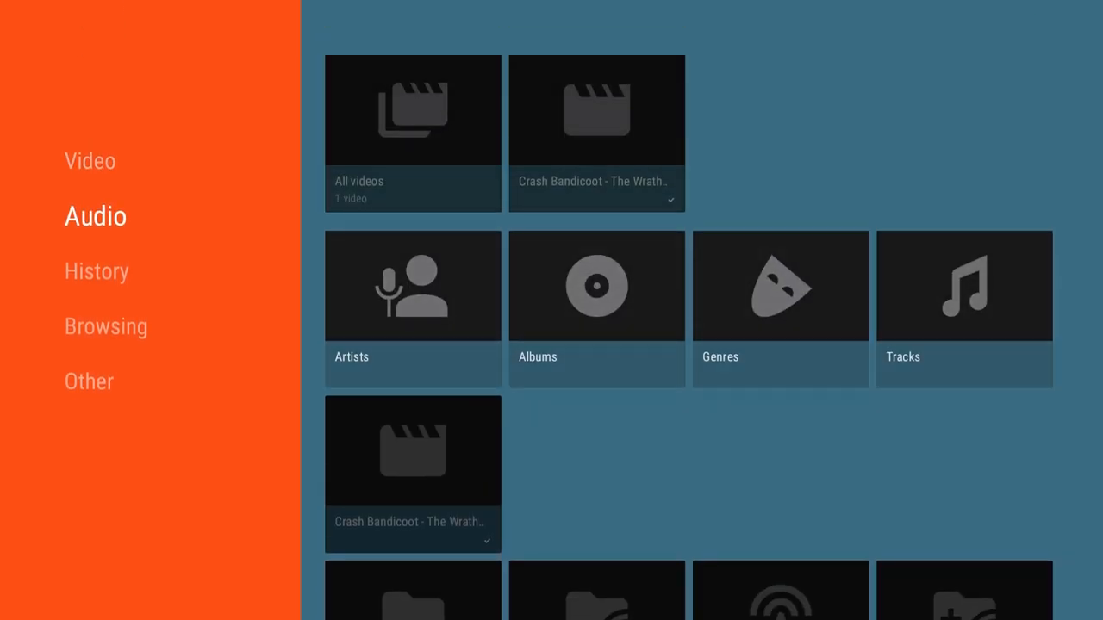
pyautogui.scroll(-3)
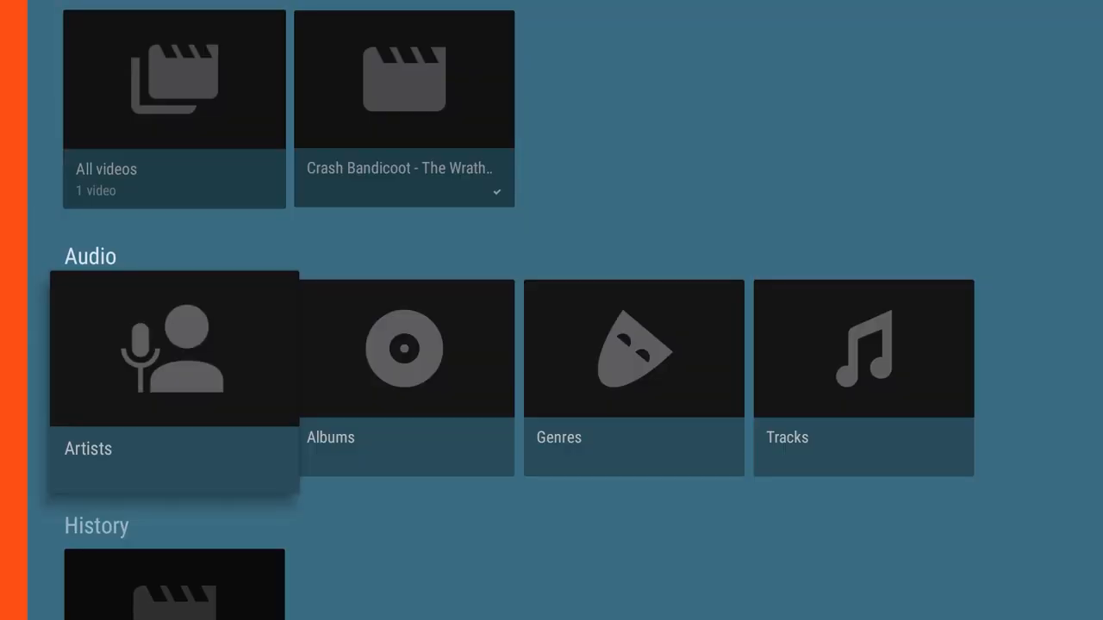
pyautogui.scroll(-3)
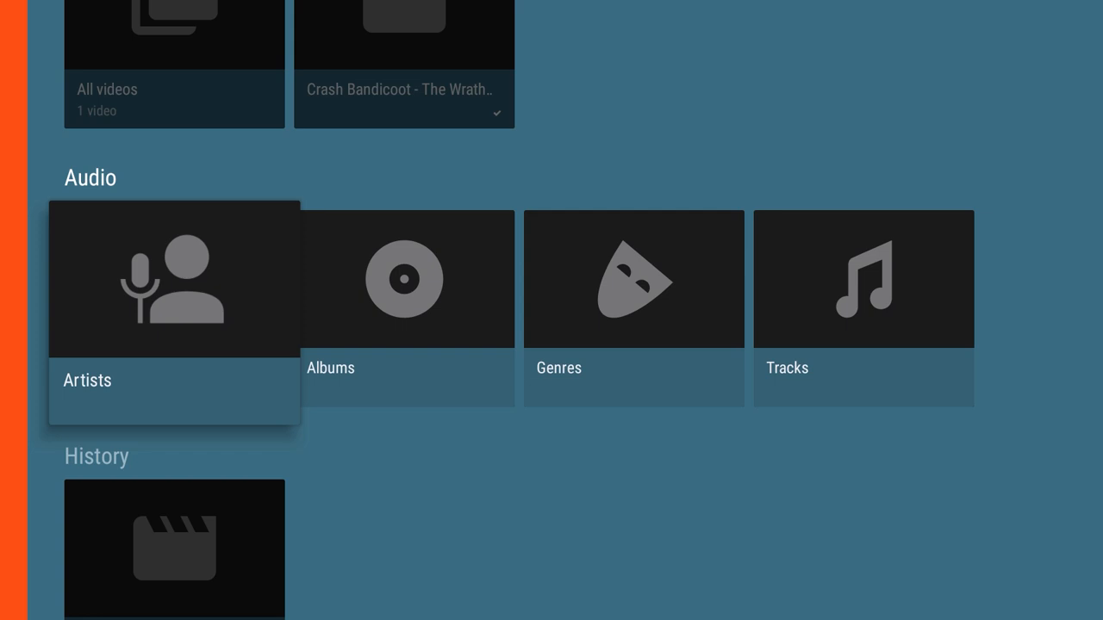
pyautogui.scroll(-3)
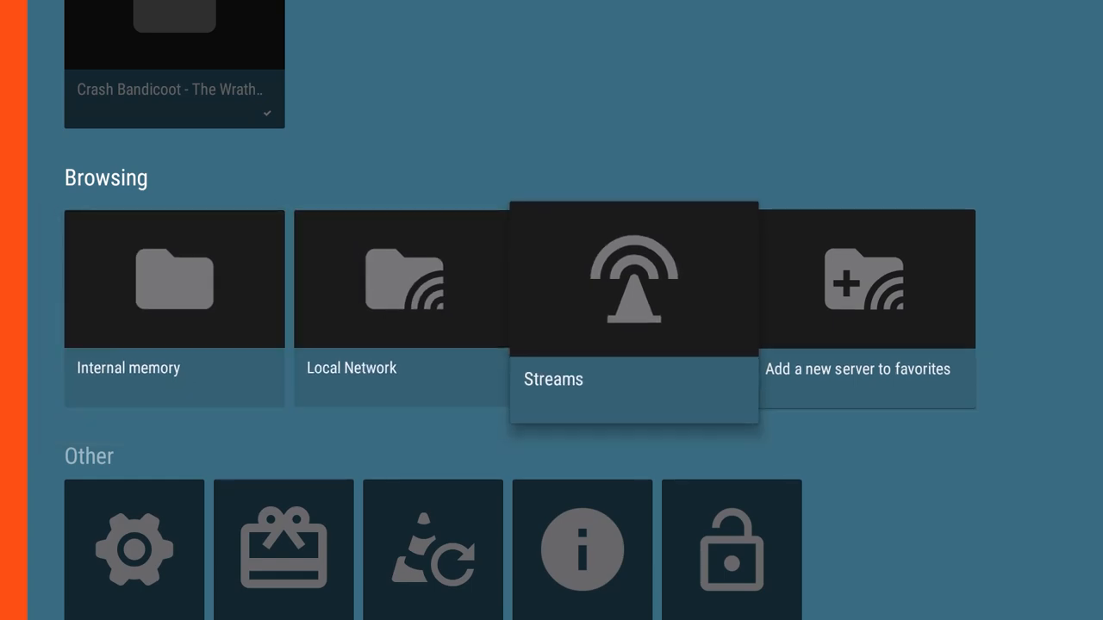
pyautogui.press('Left')
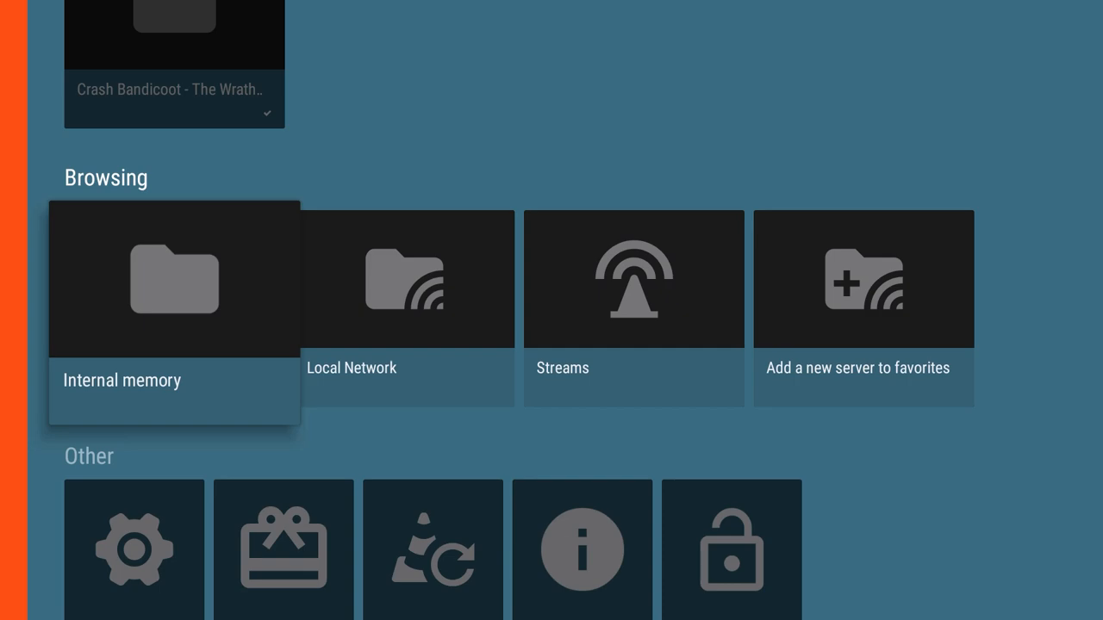
pyautogui.scroll(-3)
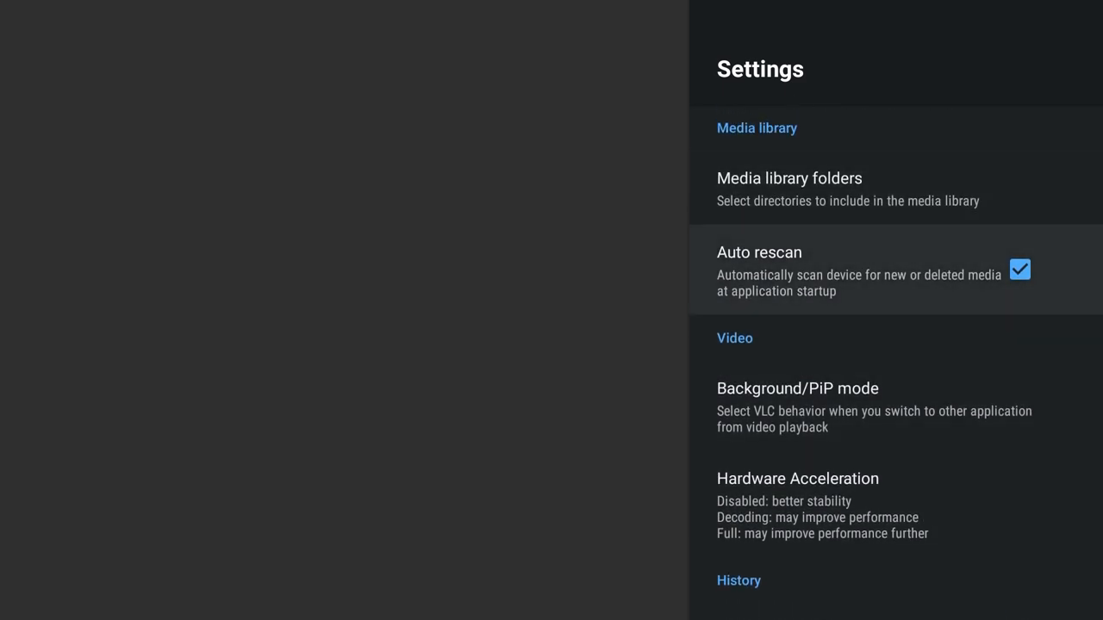
# - Browse the Video settings page including the extra video settings, then return to the Settings list
pyautogui.scroll(-3)
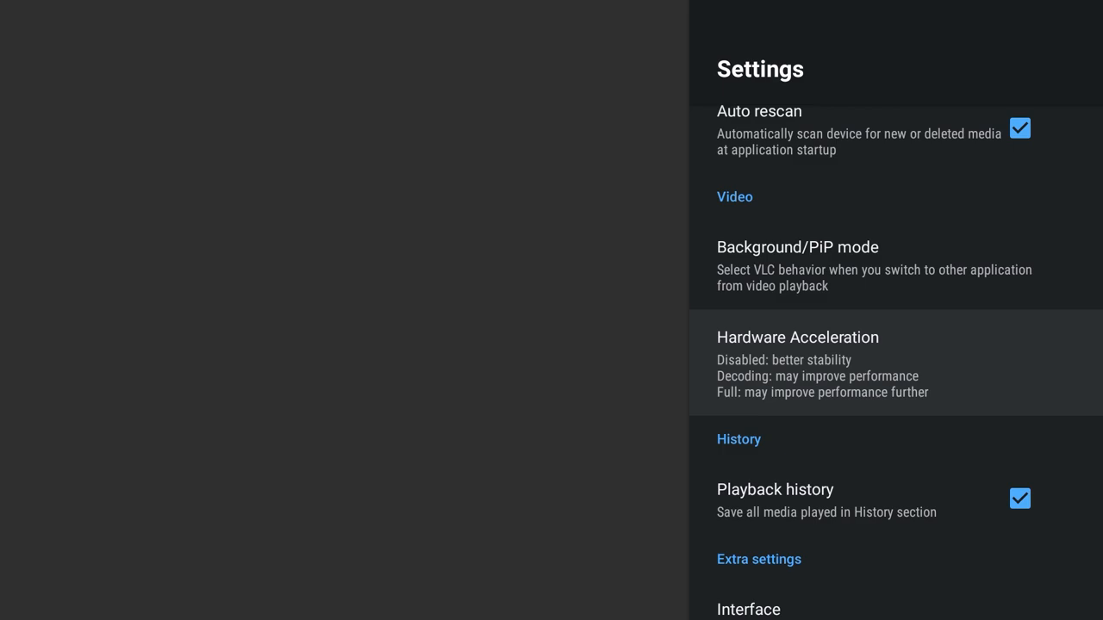
pyautogui.click(798, 336)
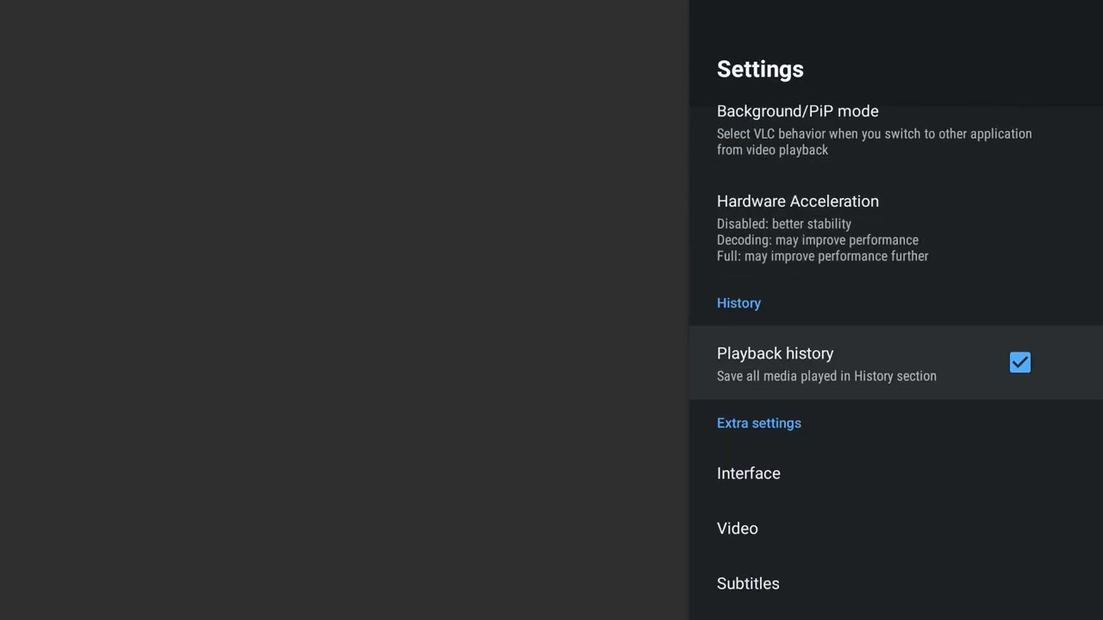
pyautogui.scroll(-3)
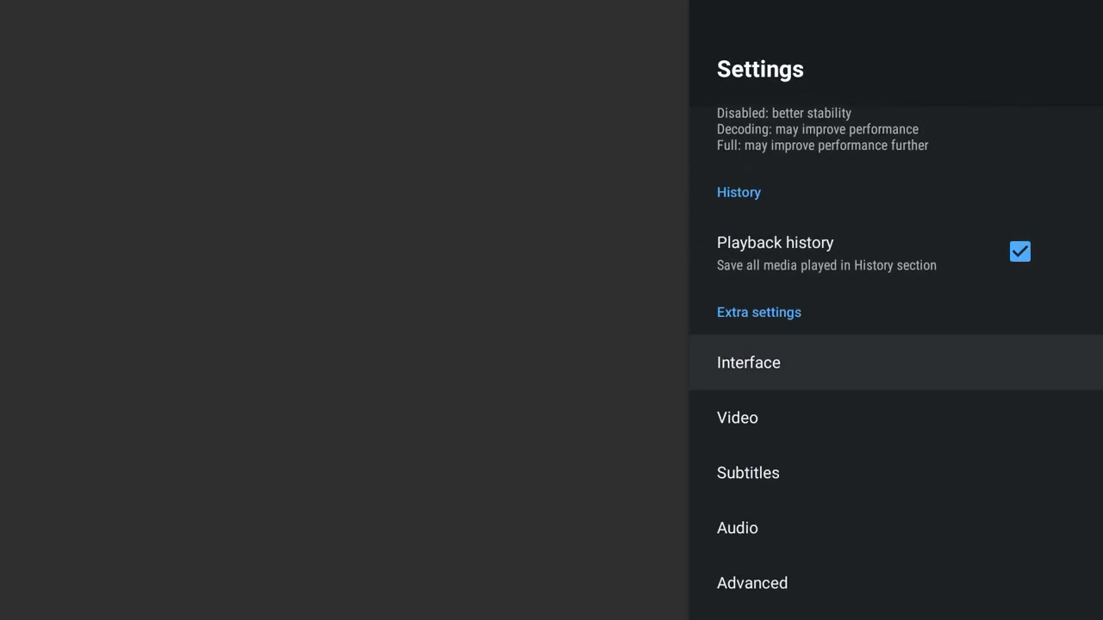
pyautogui.click(748, 362)
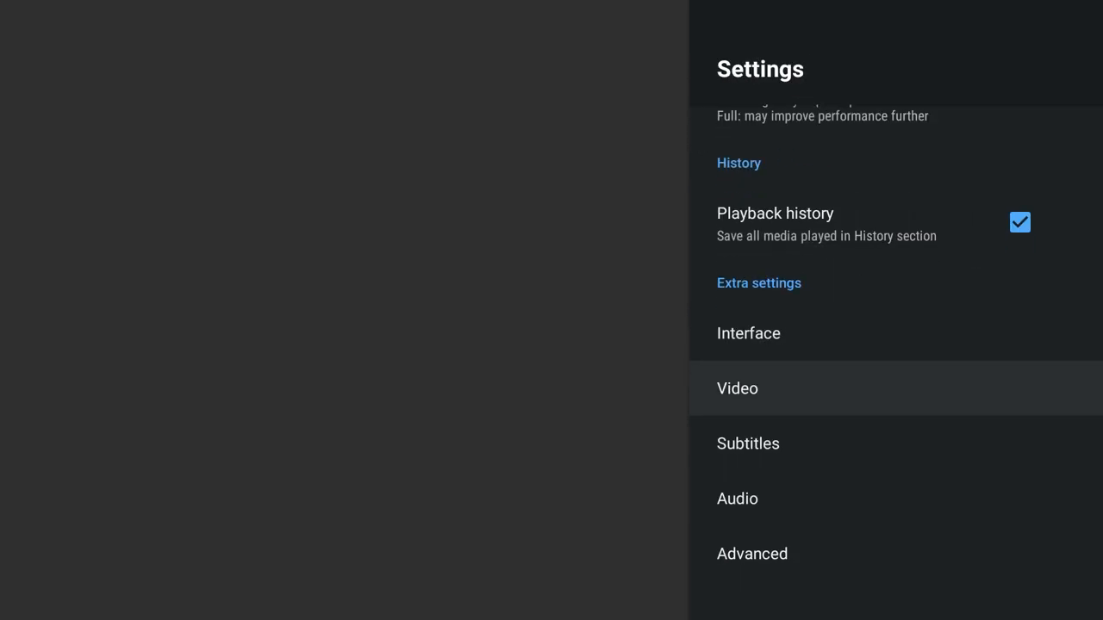
pyautogui.click(738, 387)
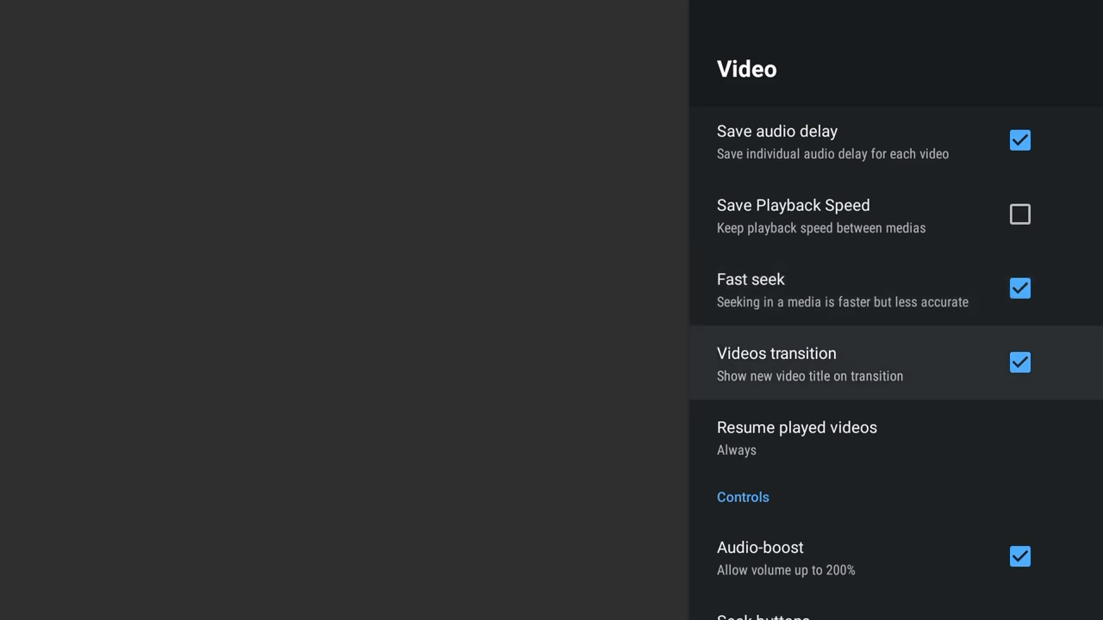
pyautogui.scroll(-3)
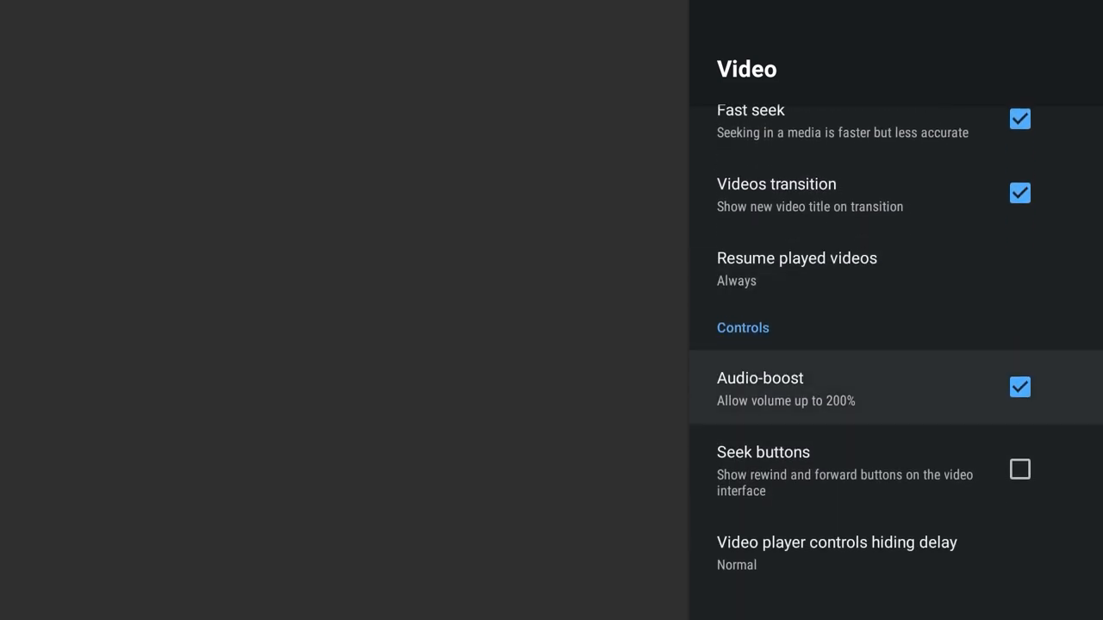
pyautogui.scroll(-3)
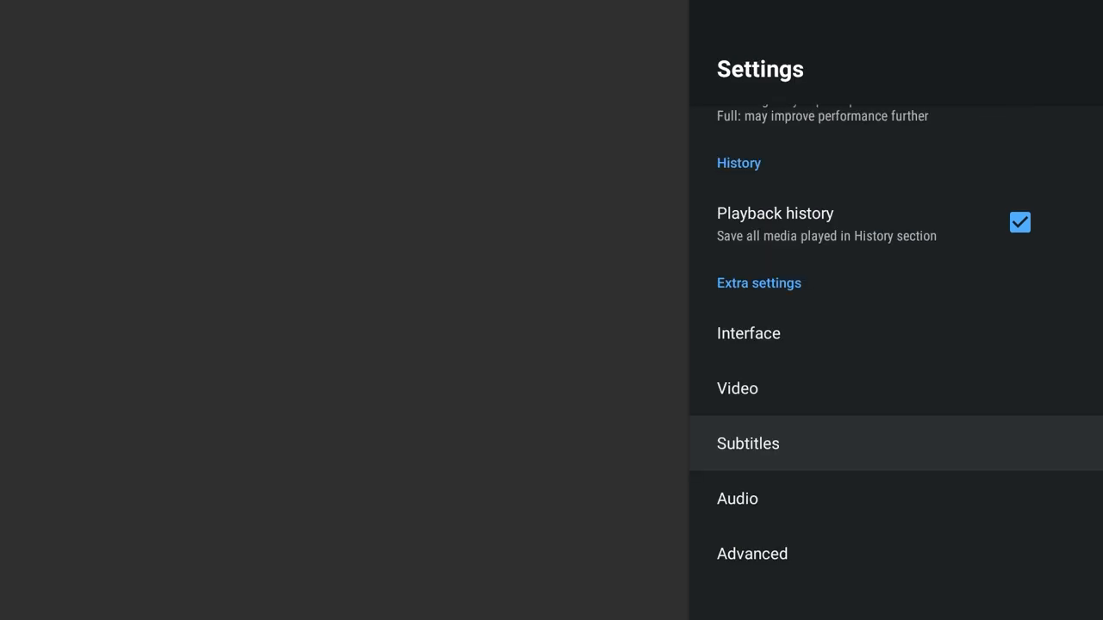
pyautogui.click(748, 442)
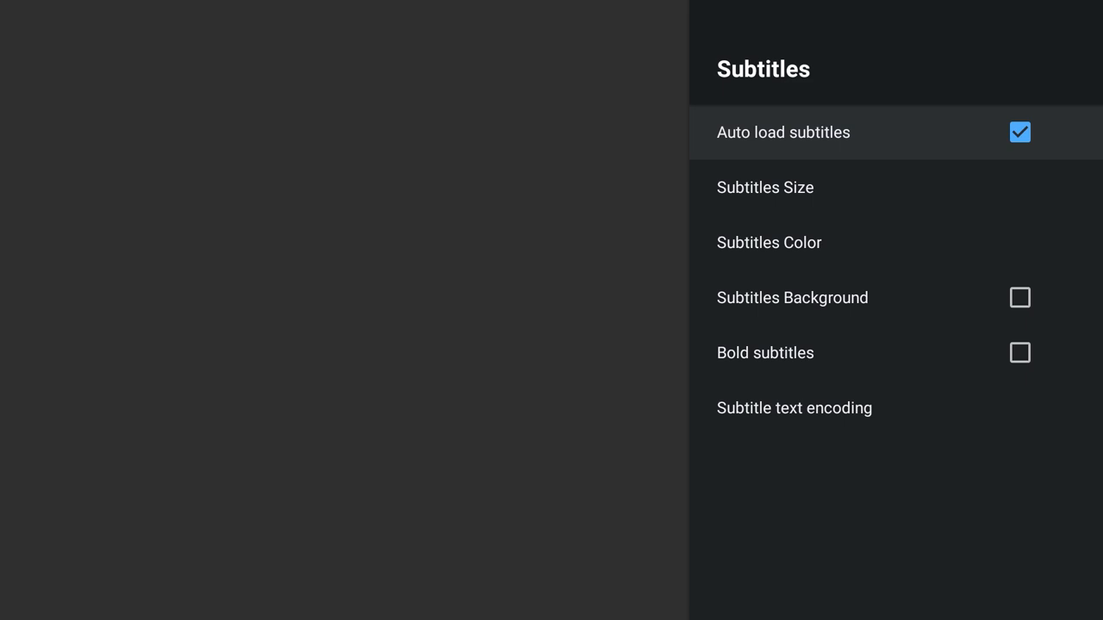
pyautogui.click(765, 186)
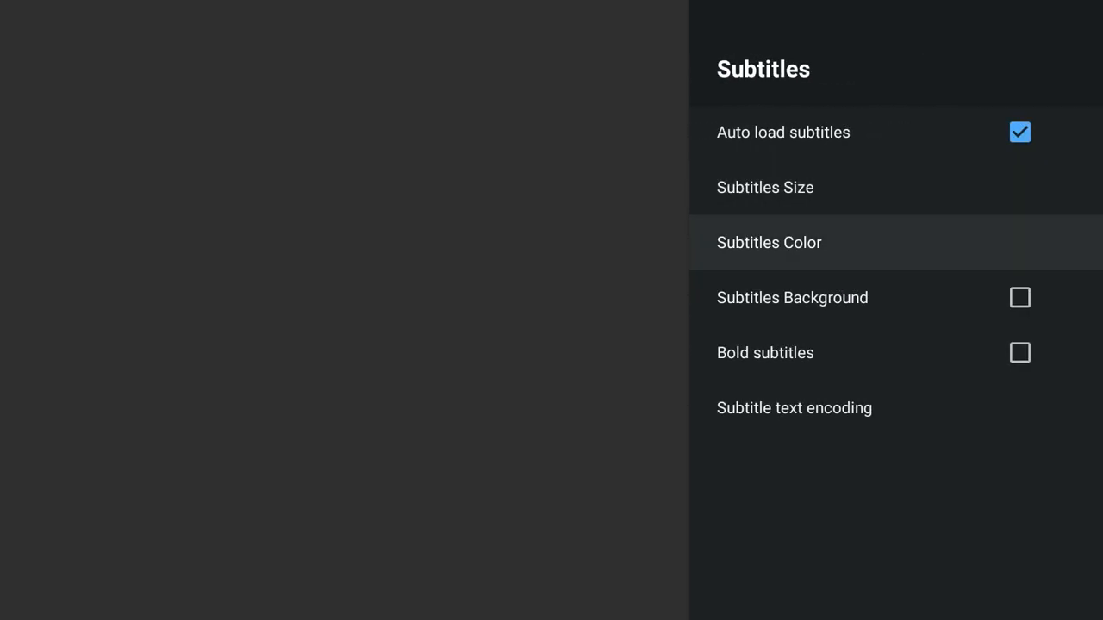
pyautogui.click(768, 241)
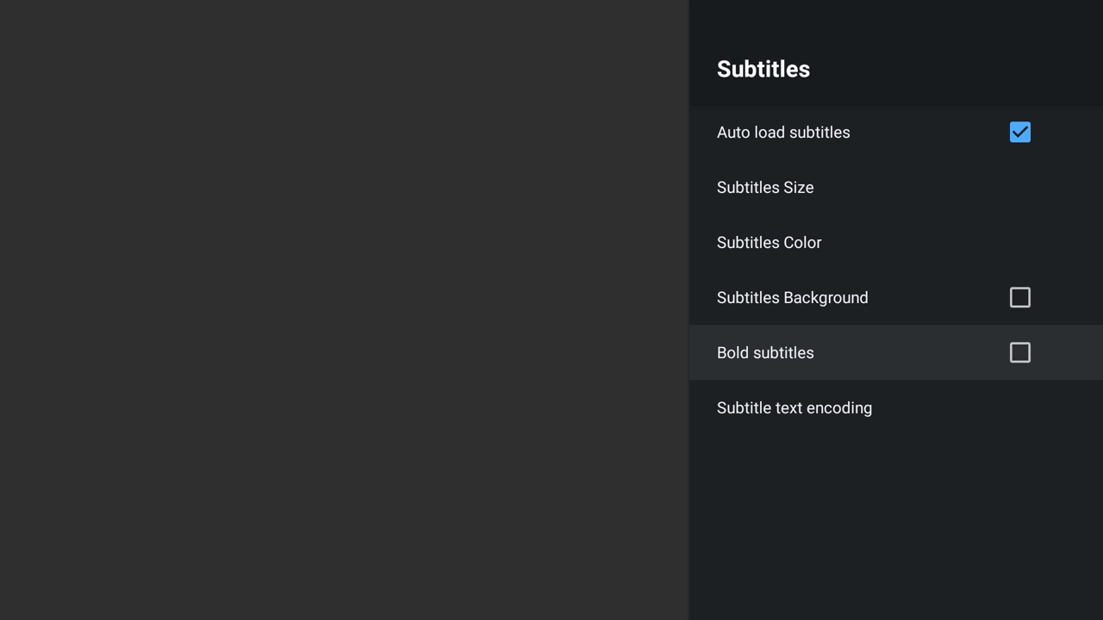
pyautogui.click(1020, 296)
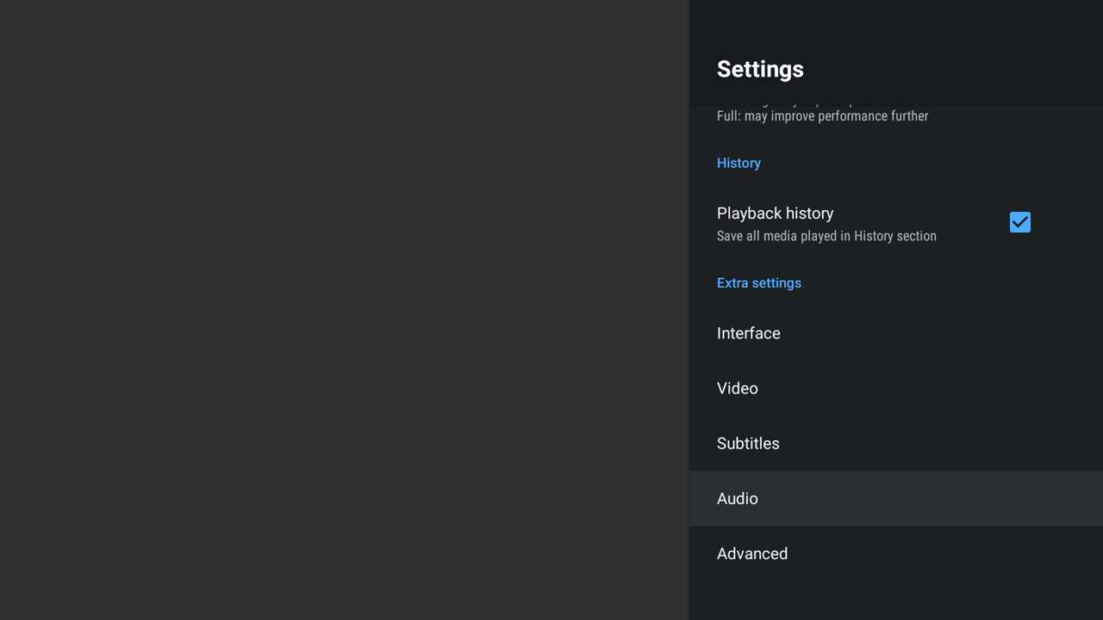
# - In Advanced settings, enter 10000 as the network caching value and reopen it to verify
pyautogui.click(751, 553)
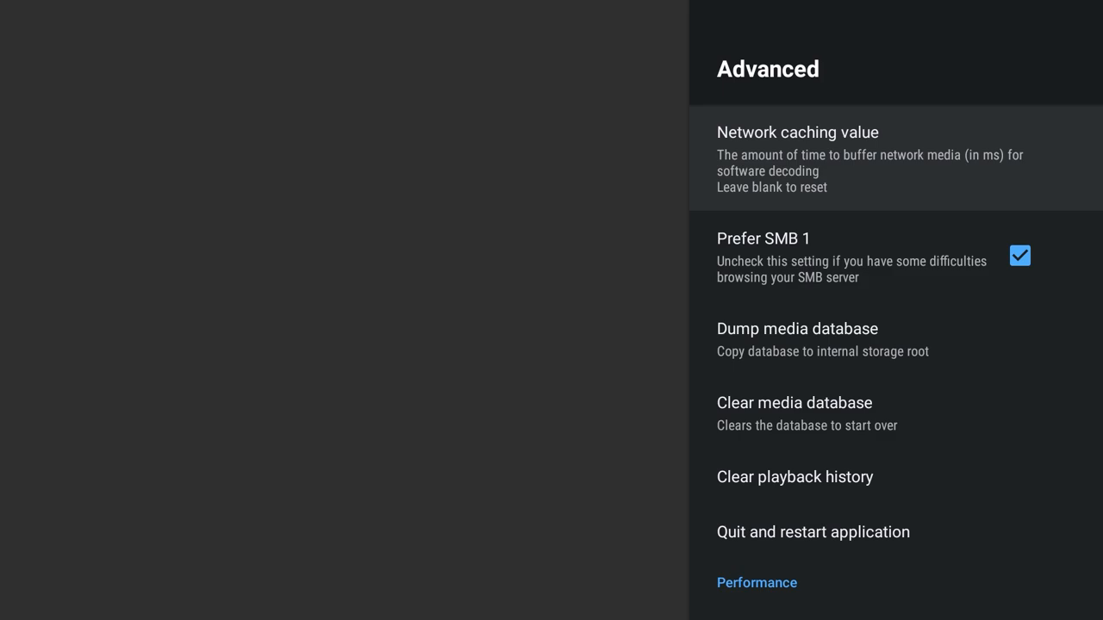
pyautogui.click(796, 131)
pyautogui.write('1')
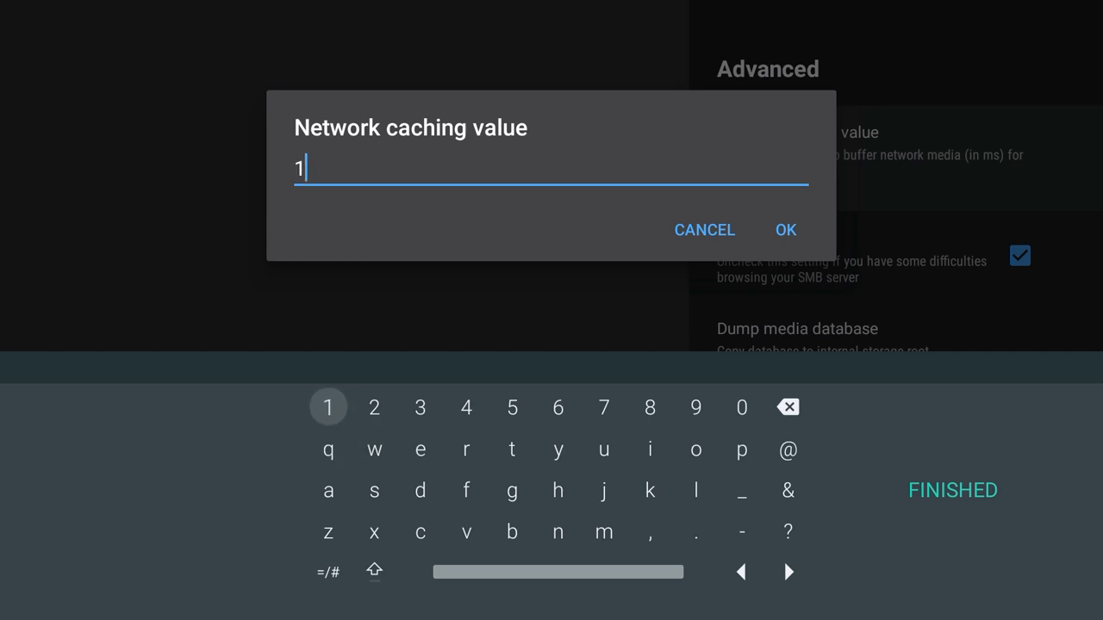
pyautogui.click(741, 406)
pyautogui.write('0000')
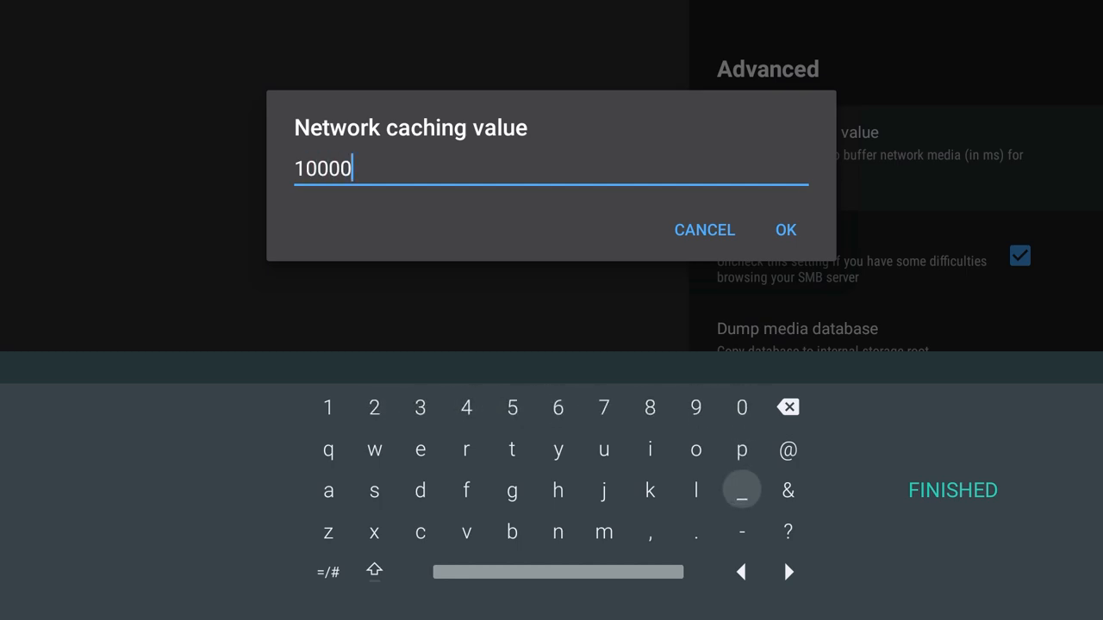
pyautogui.click(784, 231)
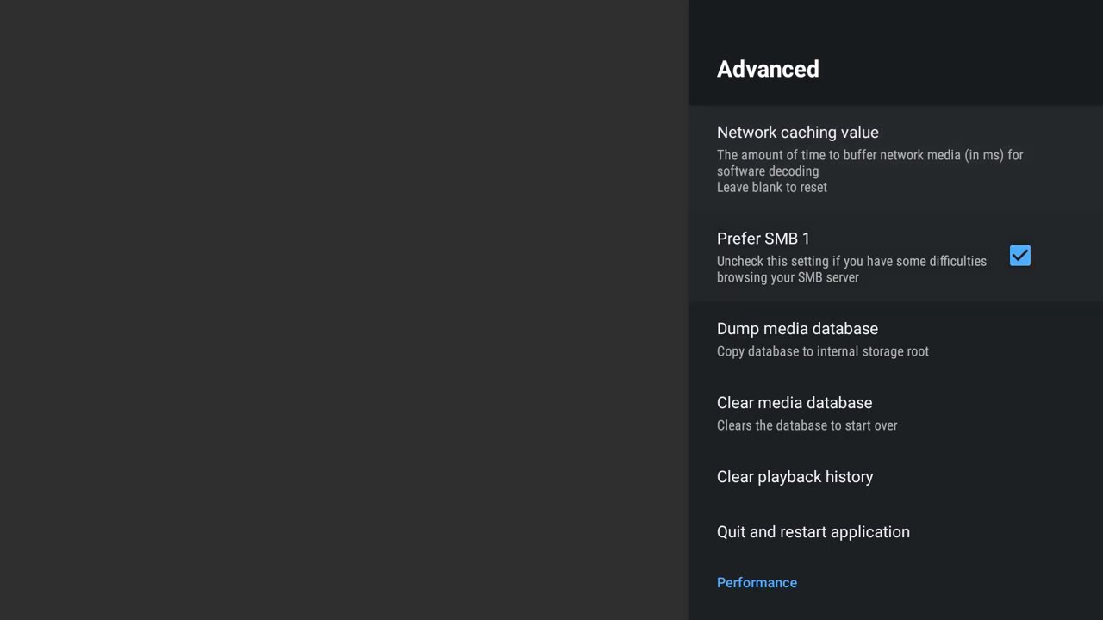
pyautogui.click(796, 131)
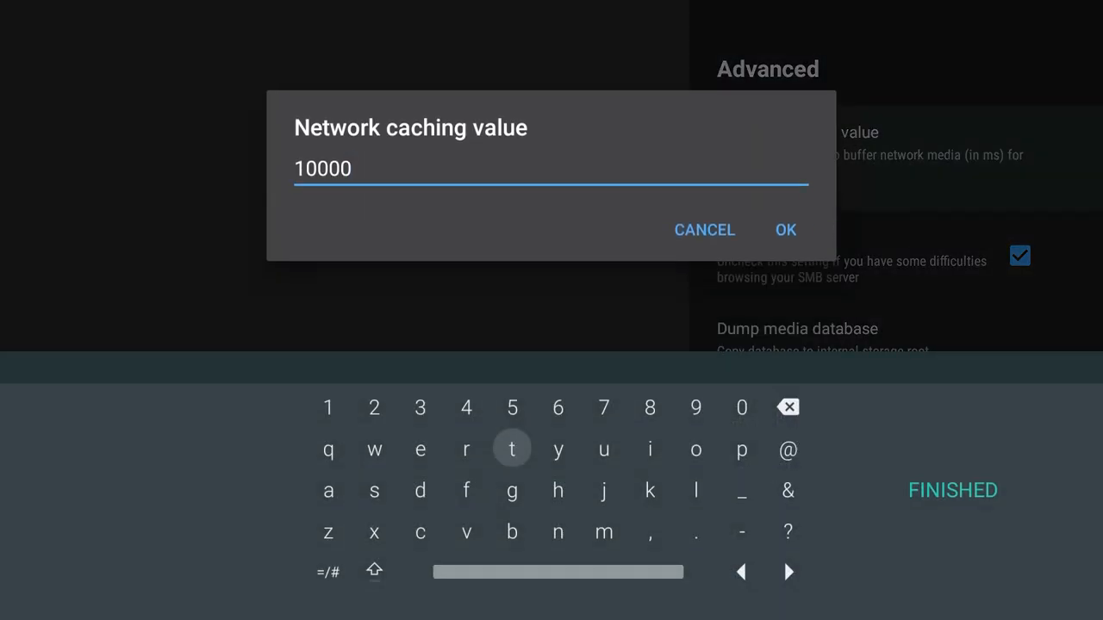
# - Keep the 10000 caching value, scroll the remaining Advanced options and select Custom libVLC options
pyautogui.click(784, 229)
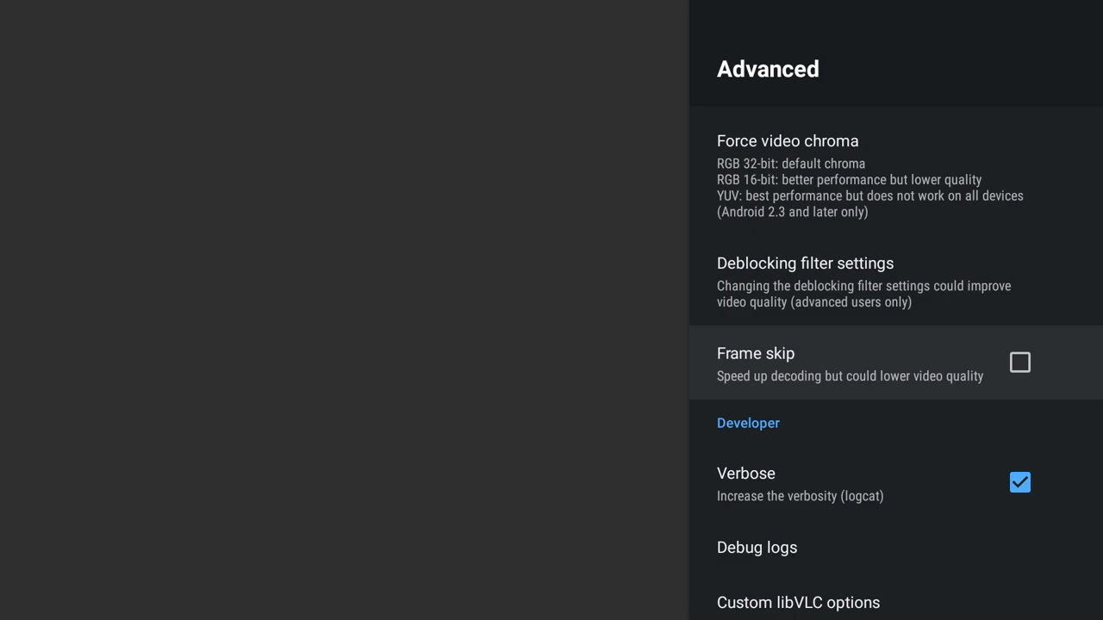
pyautogui.scroll(-3)
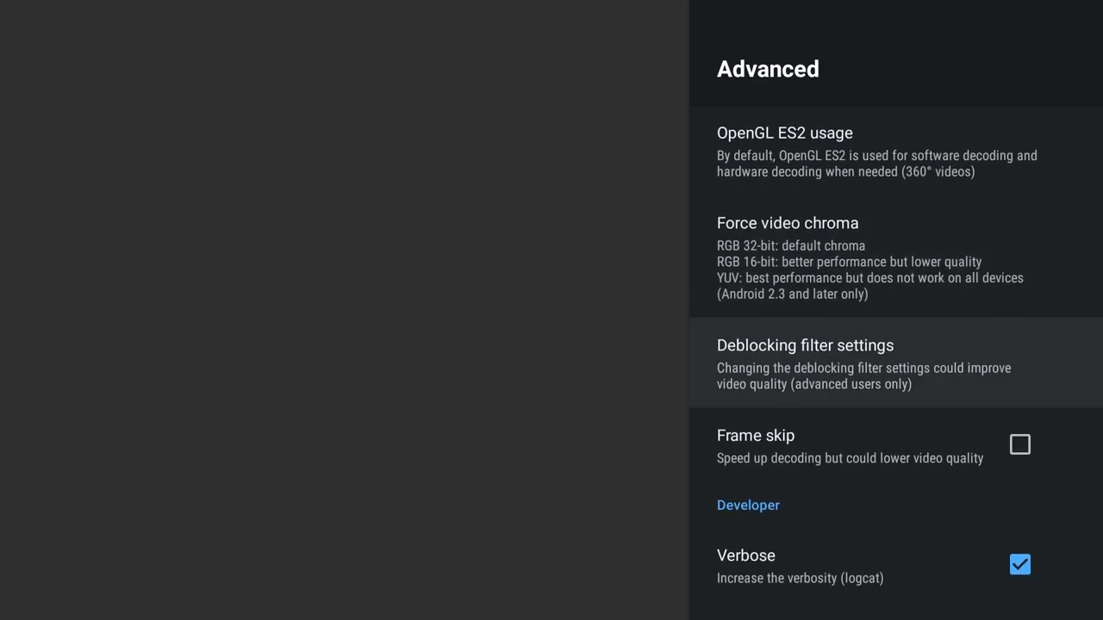
pyautogui.click(805, 362)
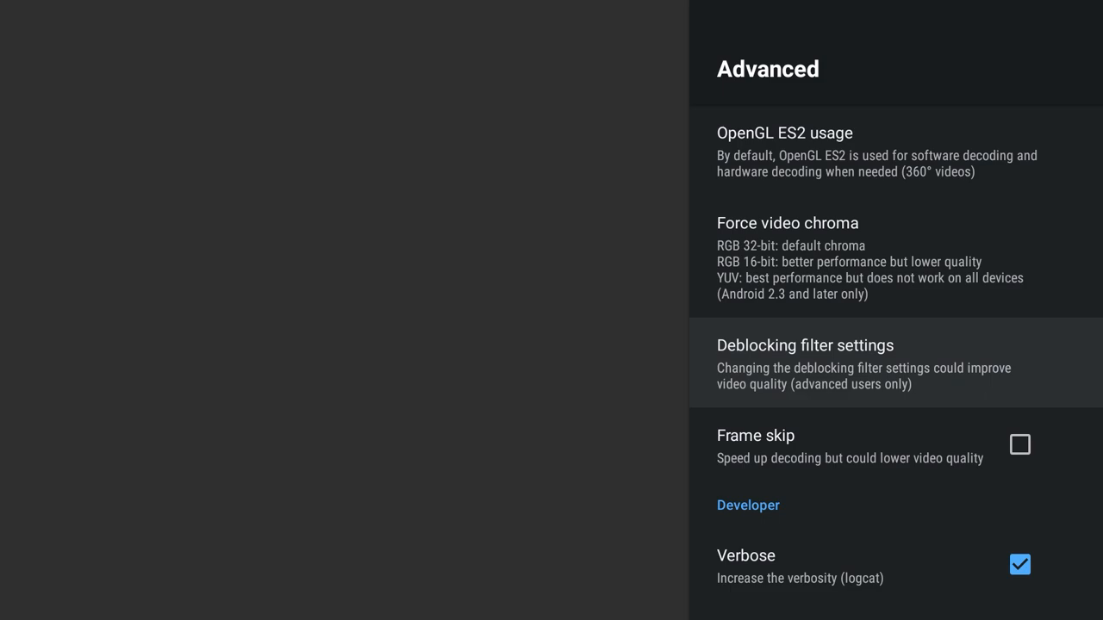
pyautogui.scroll(-3)
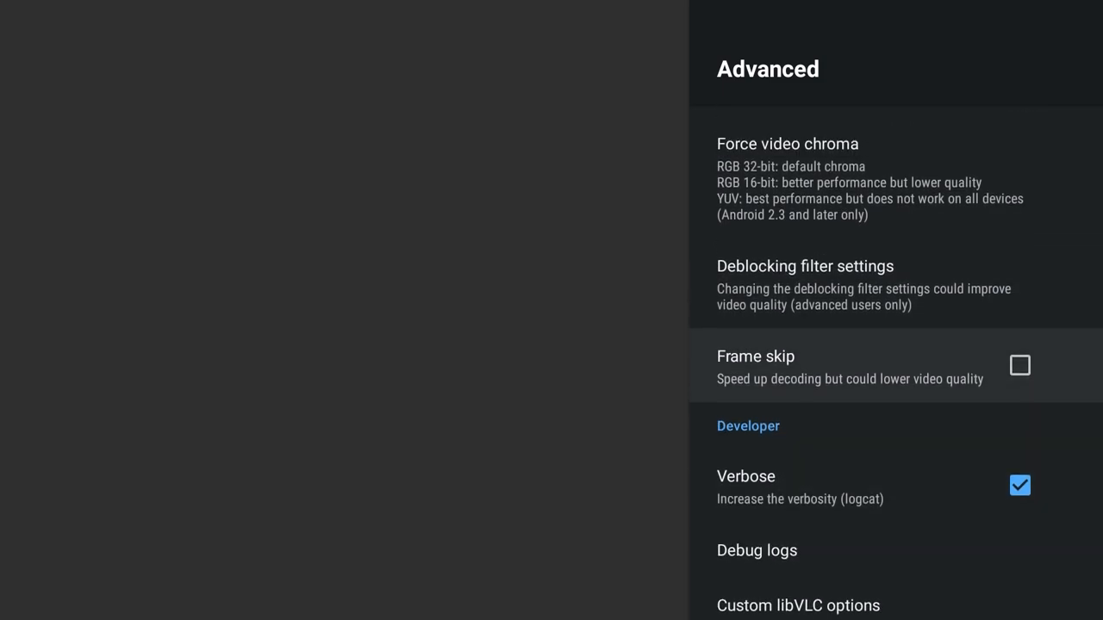
pyautogui.click(798, 605)
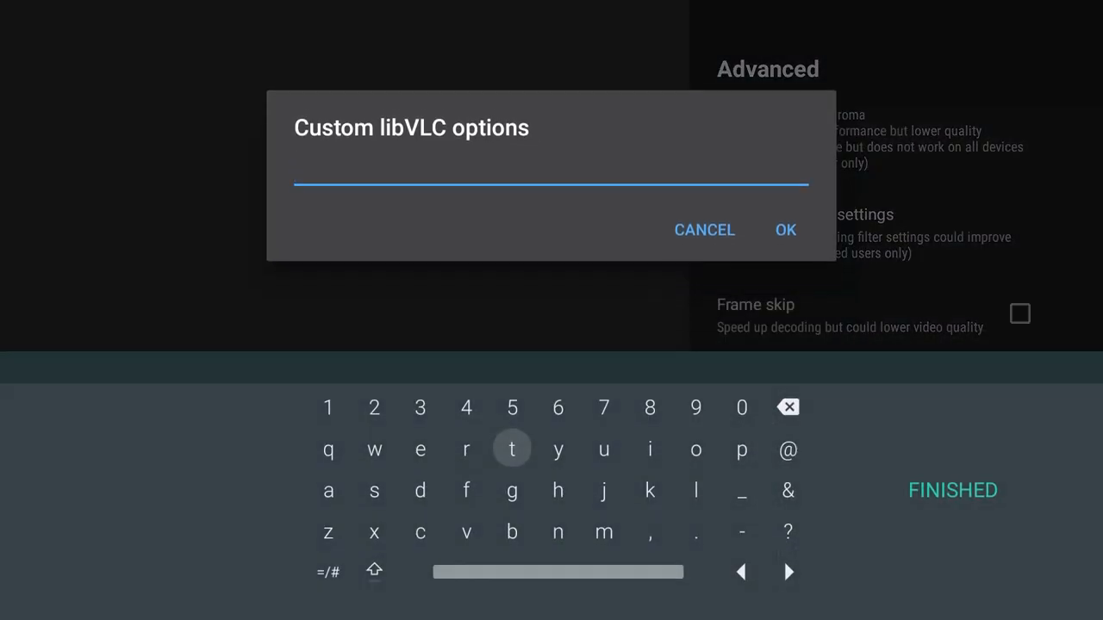